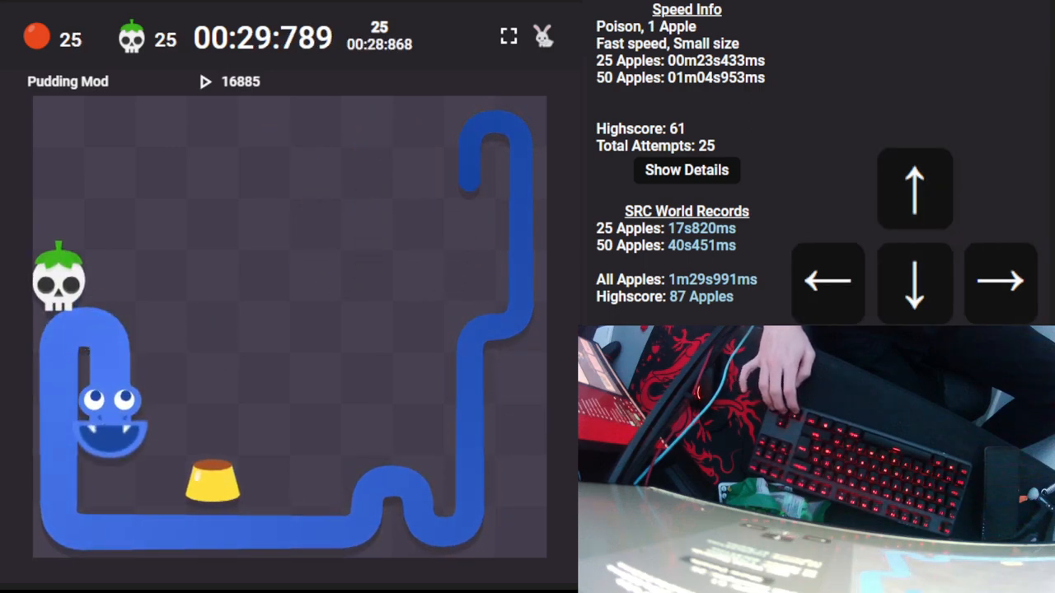
# - Steer left then down to collect puddings, growing from 25 to 55 eaten past the skull
pyautogui.press('Left')
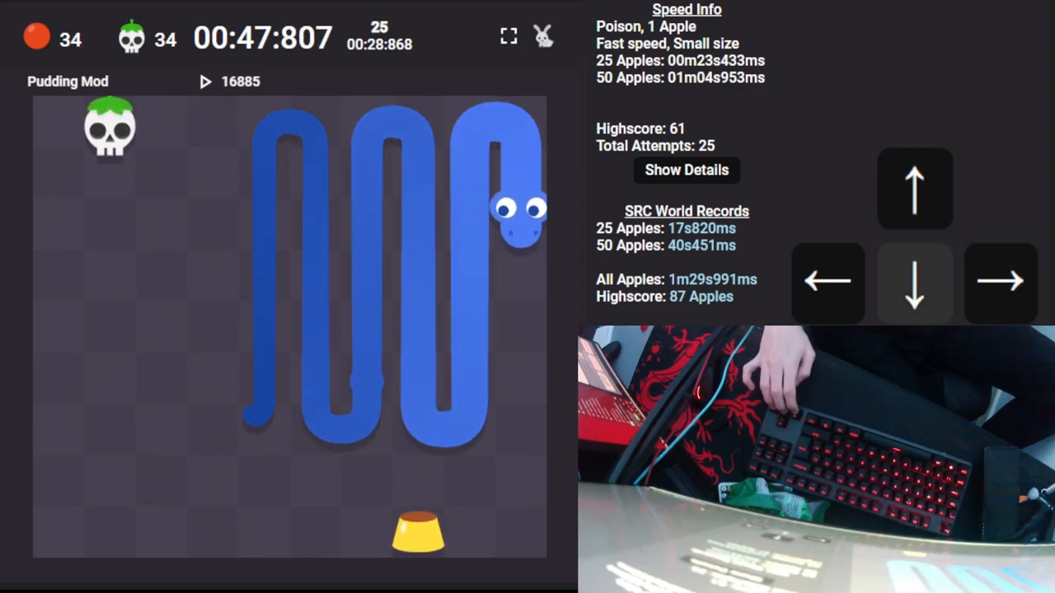
pyautogui.press('Down')
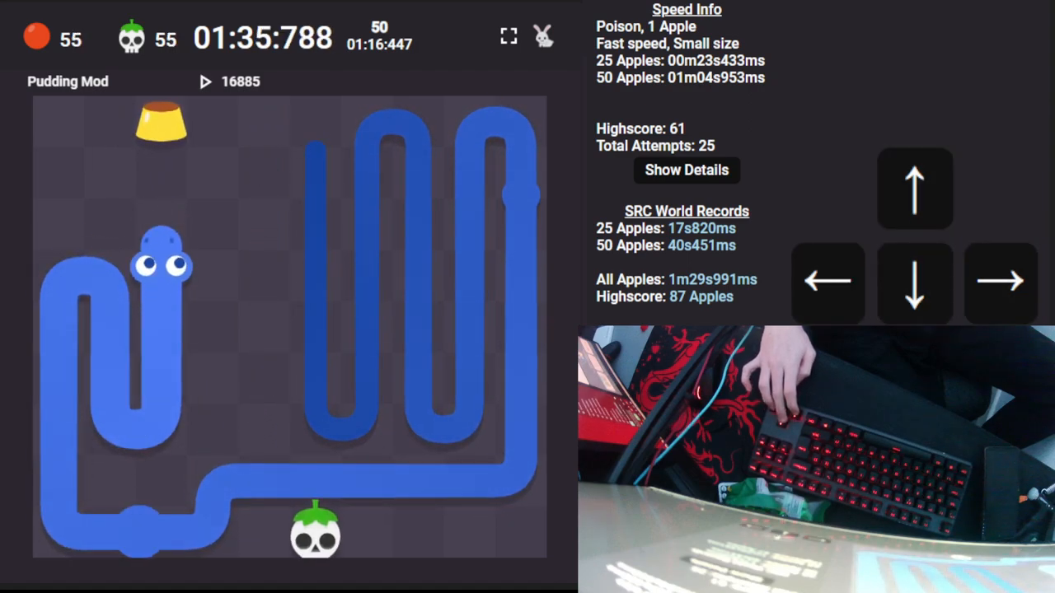
# - Zigzag down the columns and round the last column, eating puddings toward 60
pyautogui.press('Down')
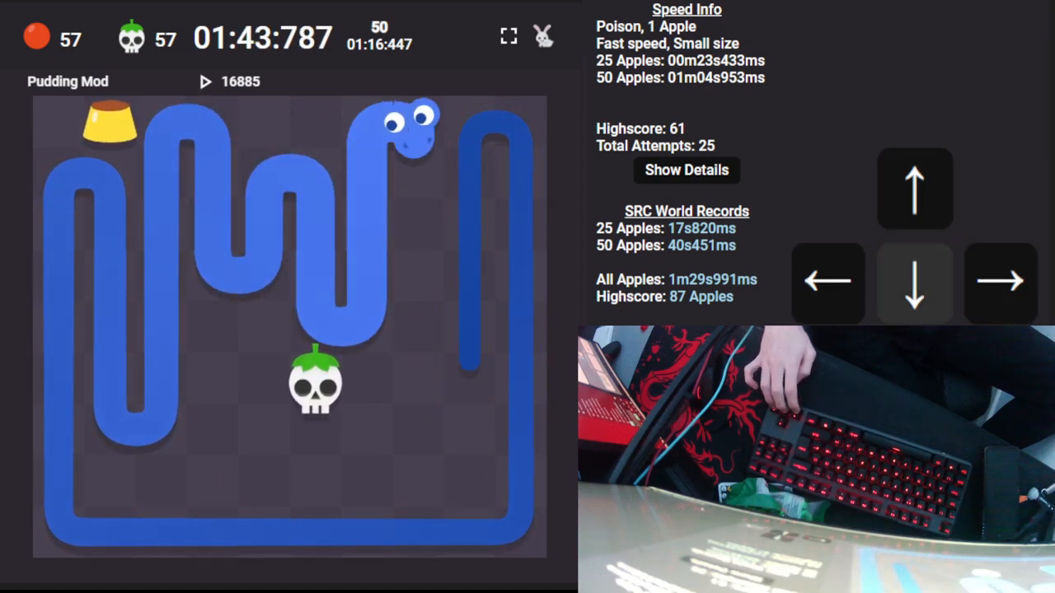
pyautogui.press('Down')
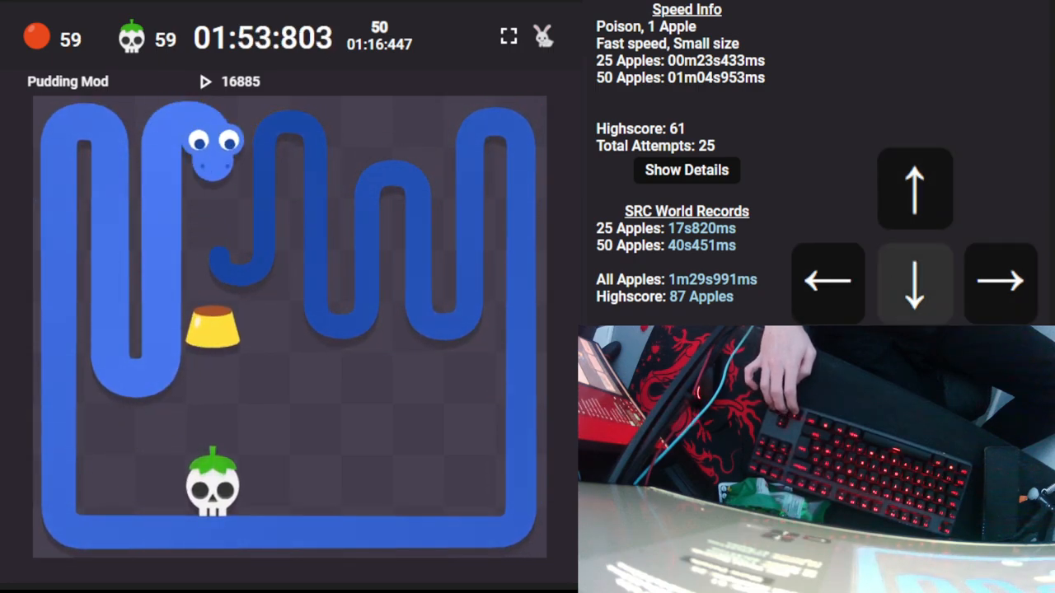
pyautogui.press('Down')
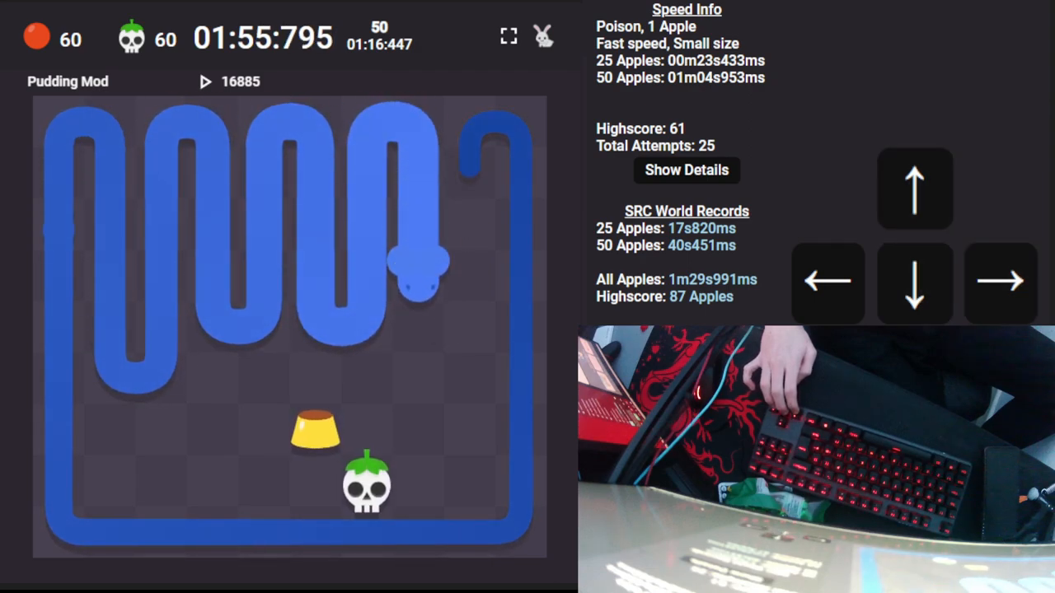
pyautogui.press('Left')
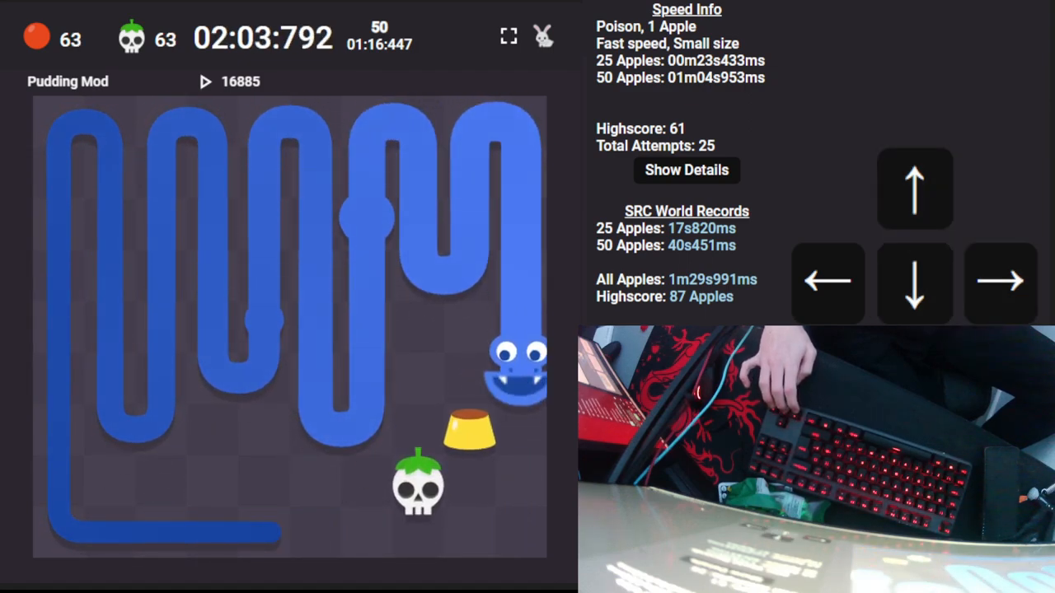
# - Fold into the next column around the poison skull, reaching 64 eaten past the 61 highscore
pyautogui.press('Down')
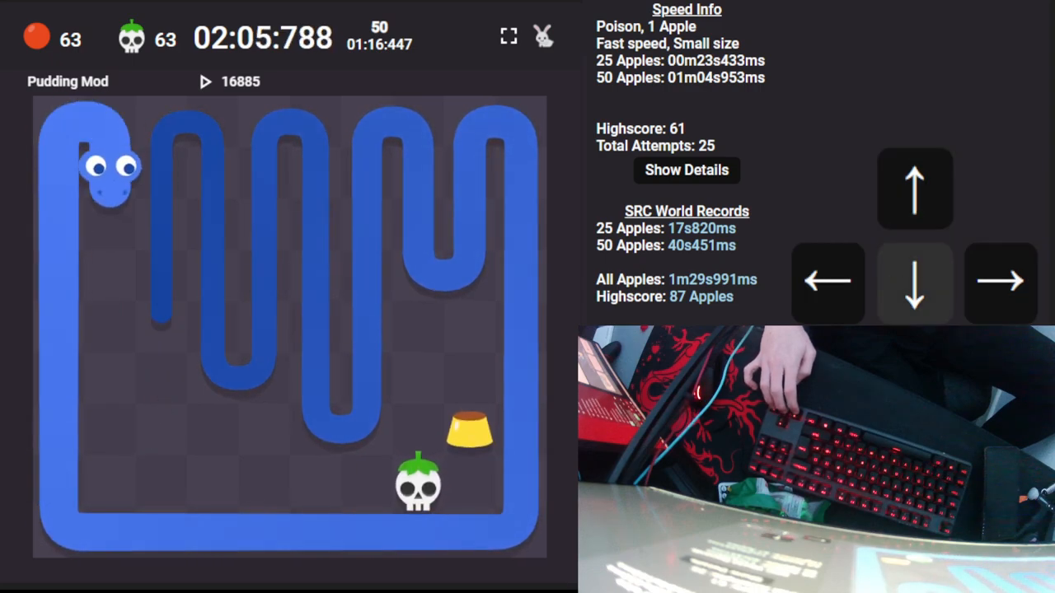
pyautogui.press('Down')
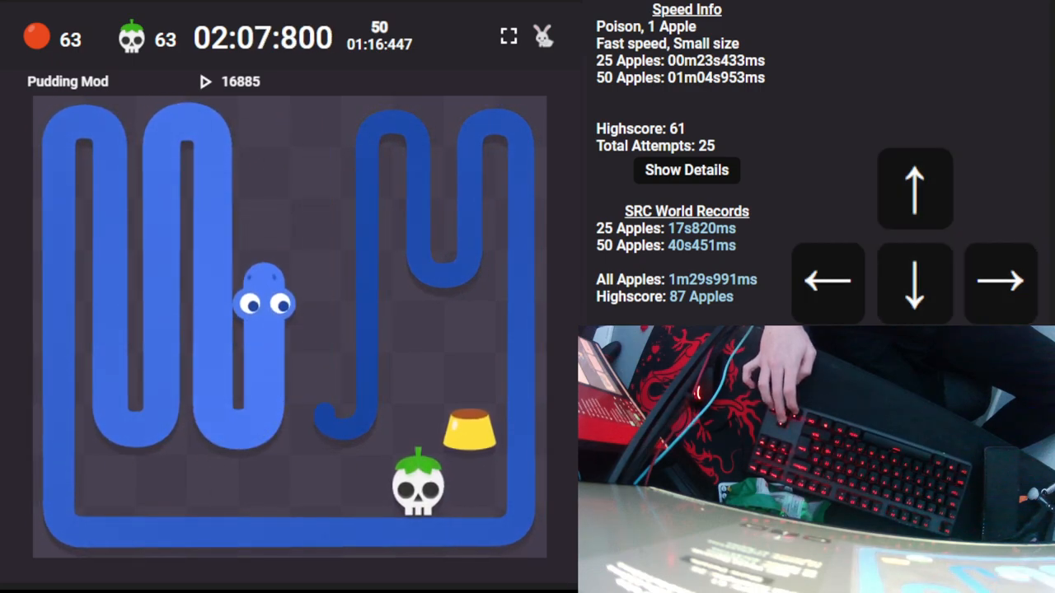
pyautogui.press('Up')
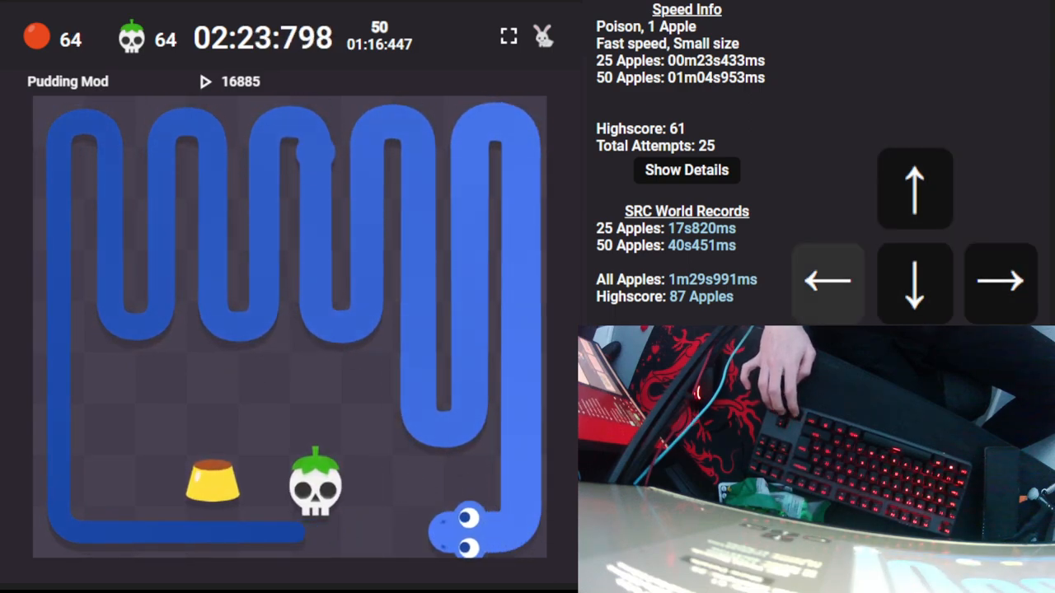
pyautogui.press('Left')
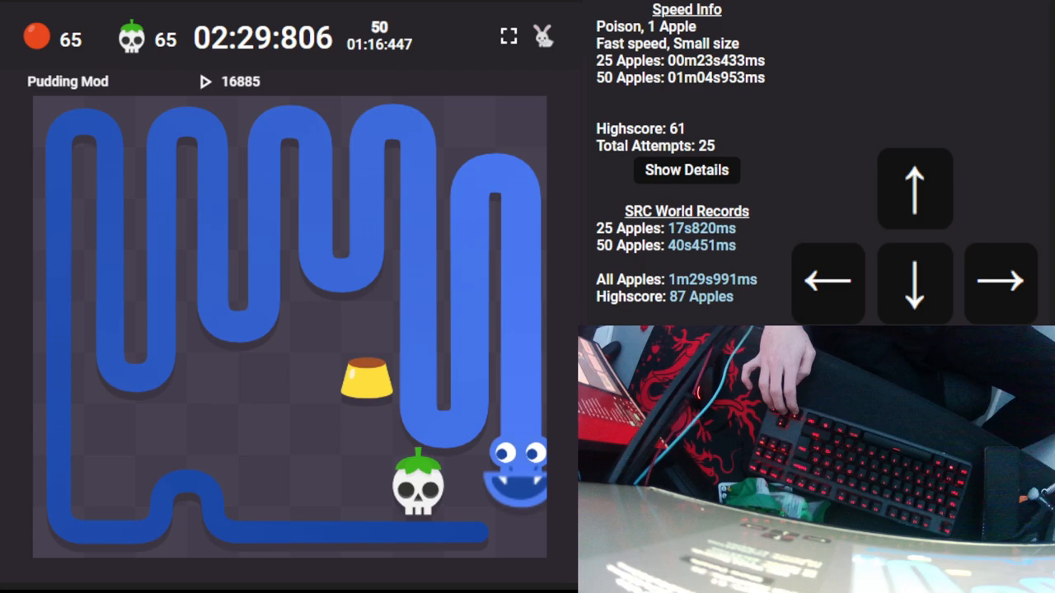
# - Weave up and down through the gaps away from the wall, collecting puddings toward 70
pyautogui.press('Down')
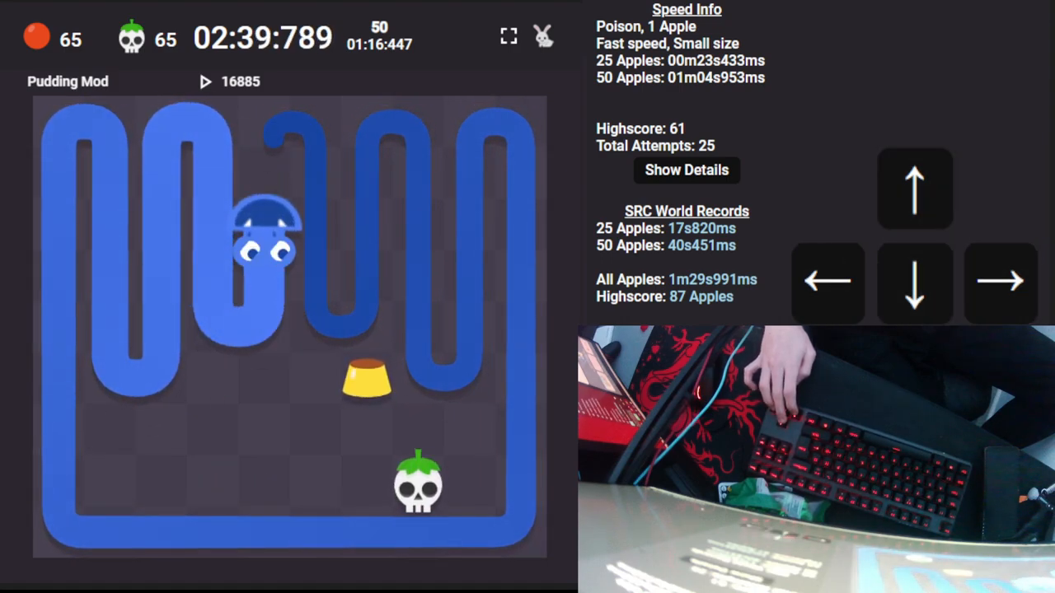
pyautogui.press('Up')
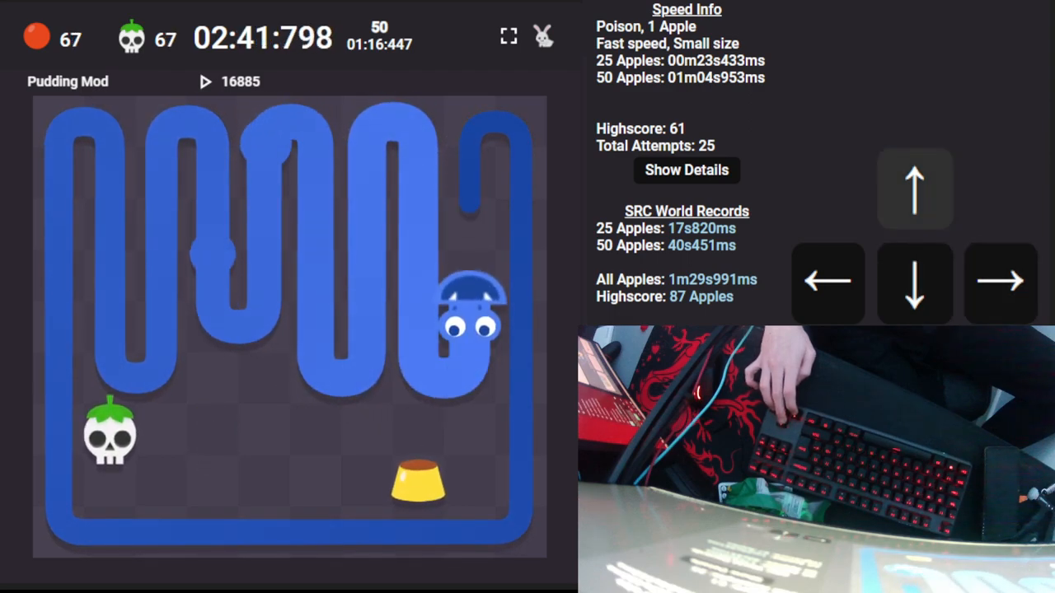
pyautogui.press('Up')
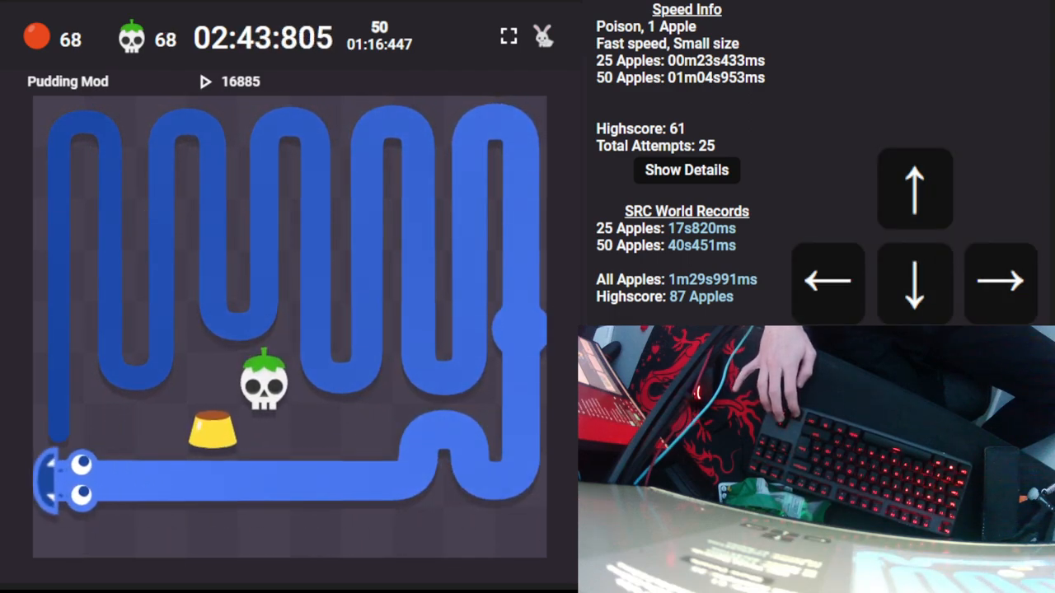
pyautogui.press('up')
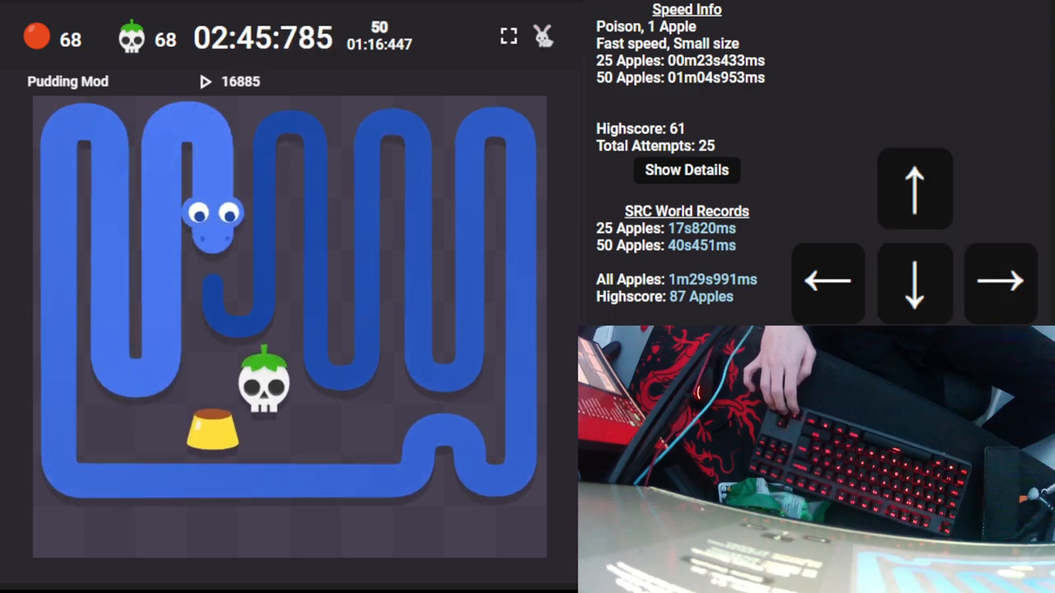
# - Keep weaving the columns, dodging the poison skull, to bring the count to 75
pyautogui.press('Down')
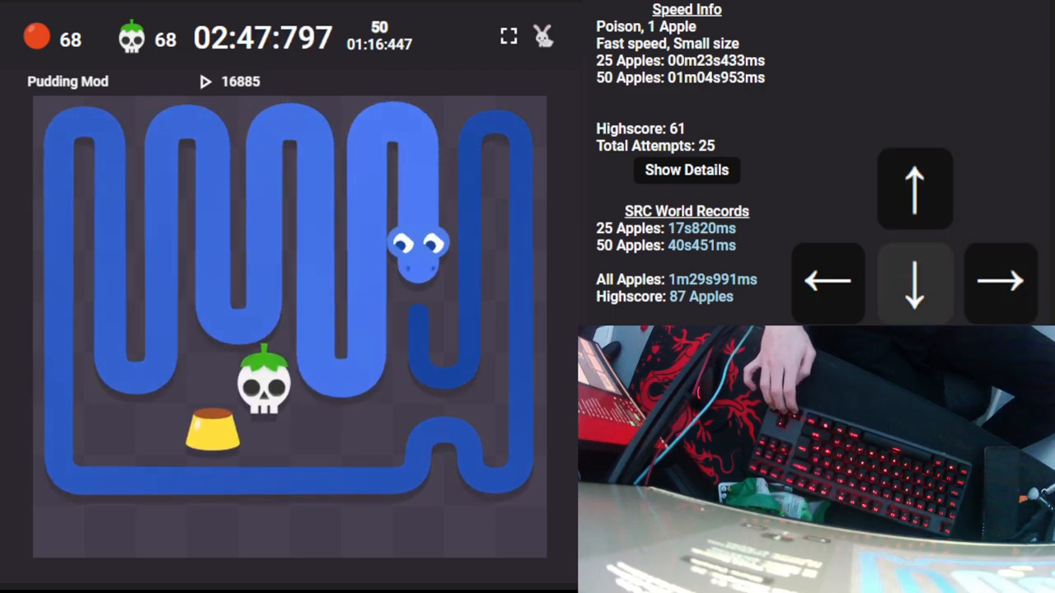
pyautogui.press('Down')
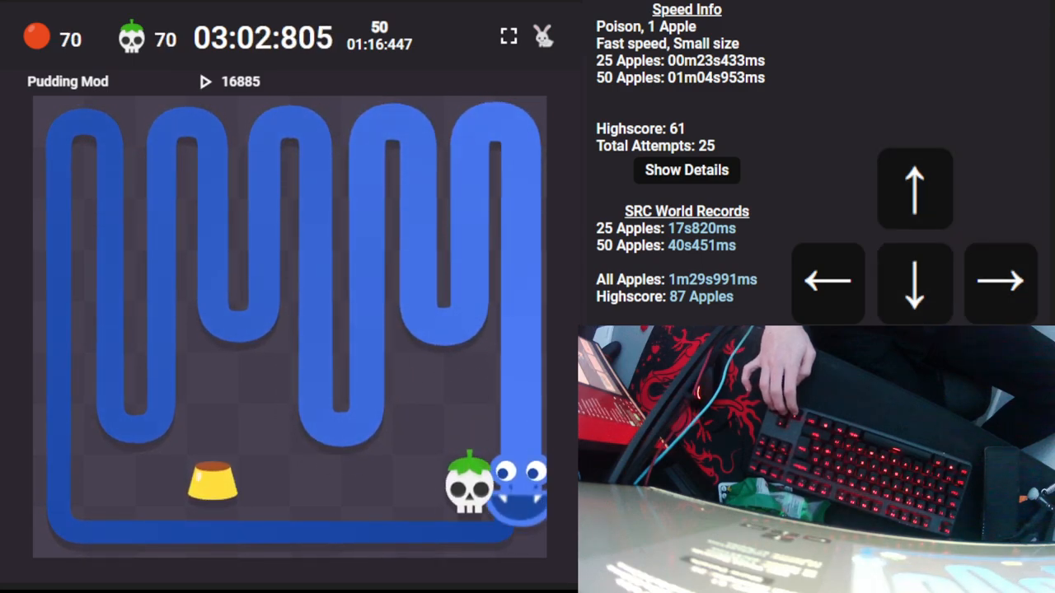
pyautogui.press('Down')
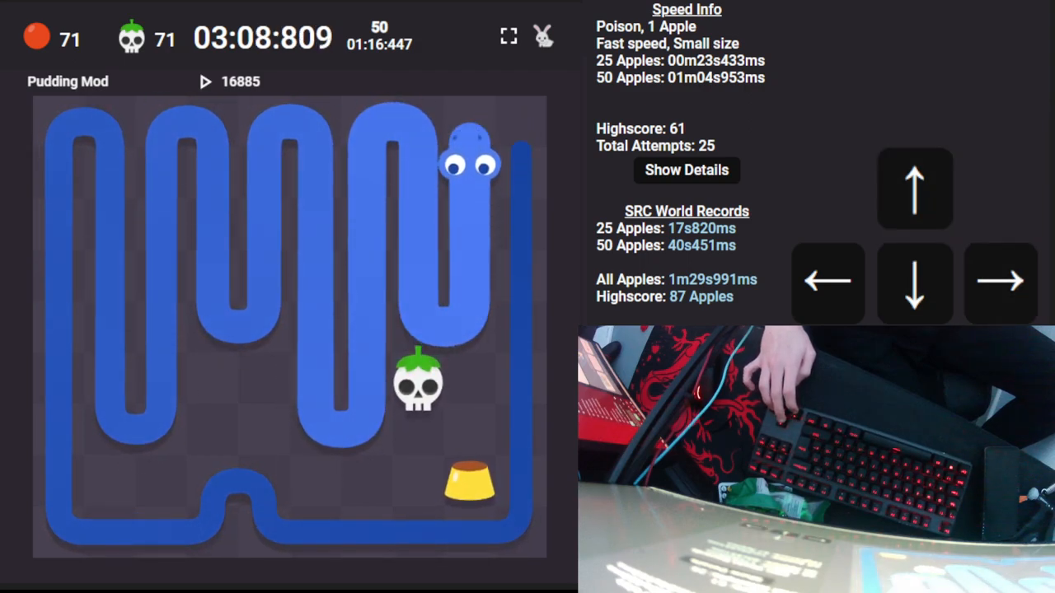
pyautogui.press('Left')
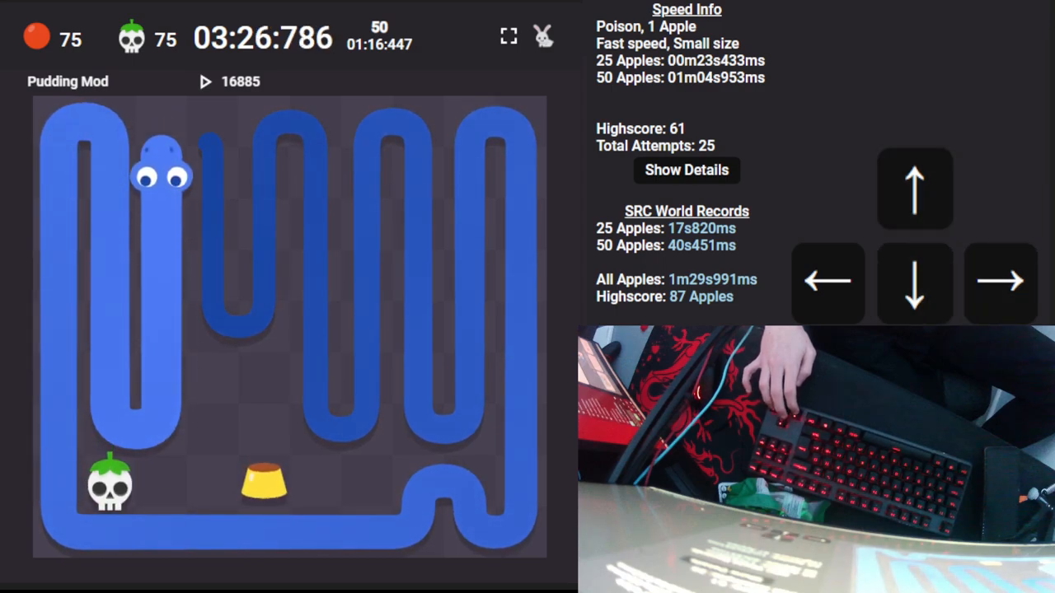
# - Thread the remaining gaps to eat the last puddings and reach 83 with the board nearly full
pyautogui.press('up')
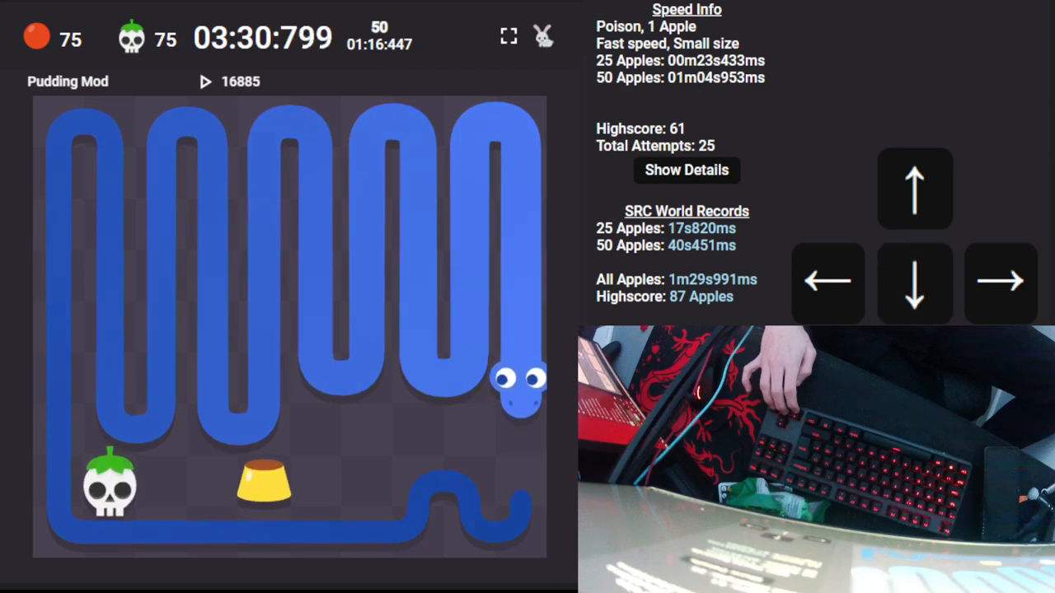
pyautogui.press('right')
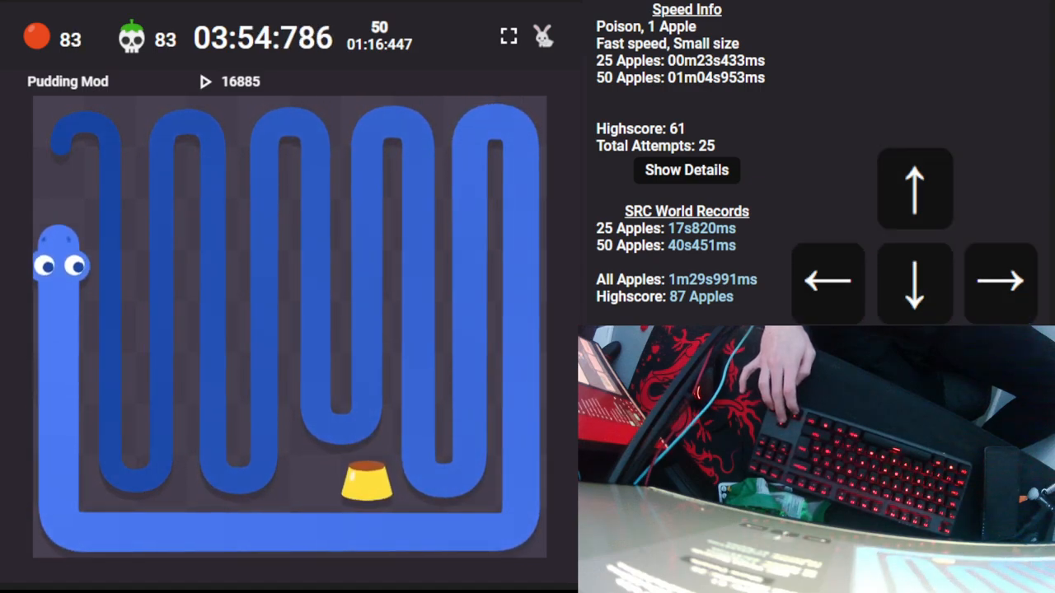
pyautogui.press('Down')
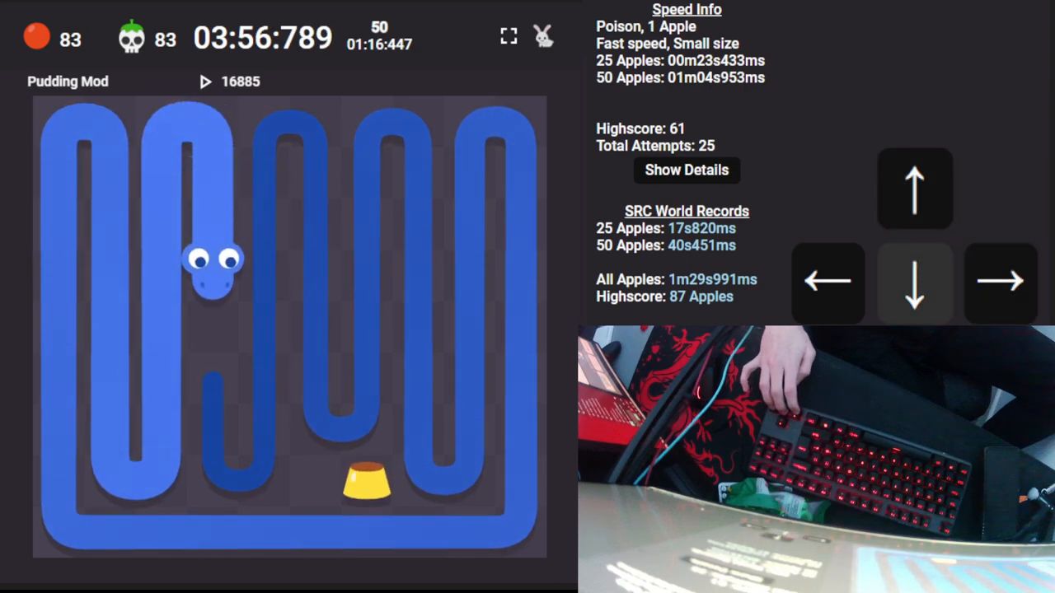